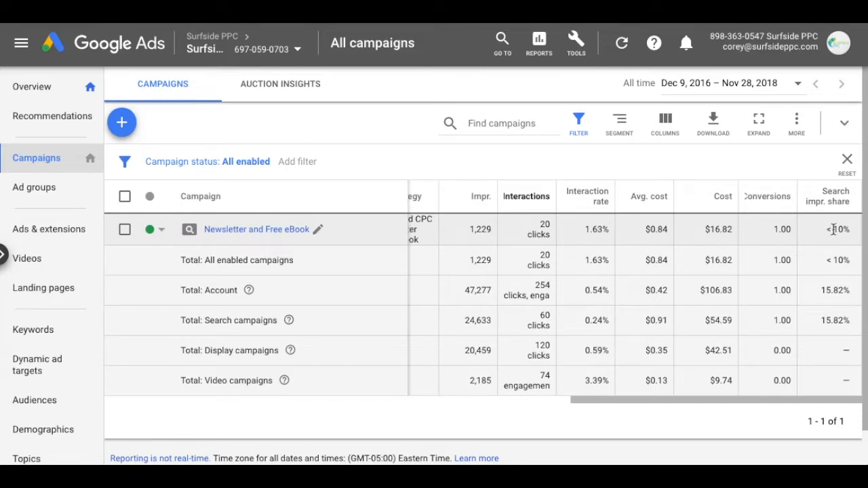
pyautogui.moveTo(257, 236)
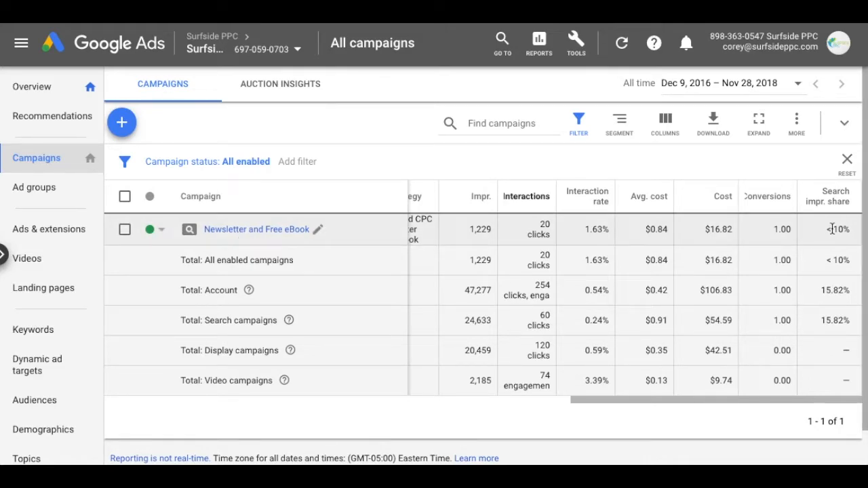
pyautogui.moveTo(822, 229)
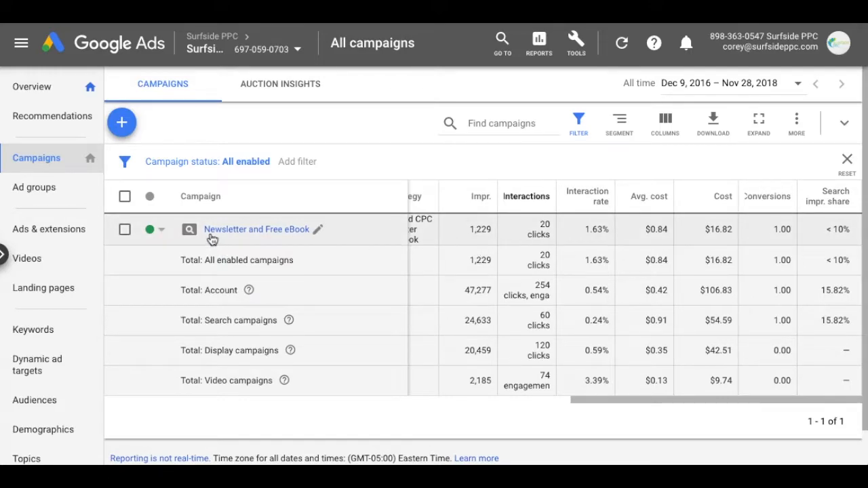
# Step: Open the Newsletter and Free eBook campaign's Settings and scroll to its Bidding row
pyautogui.click(243, 230)
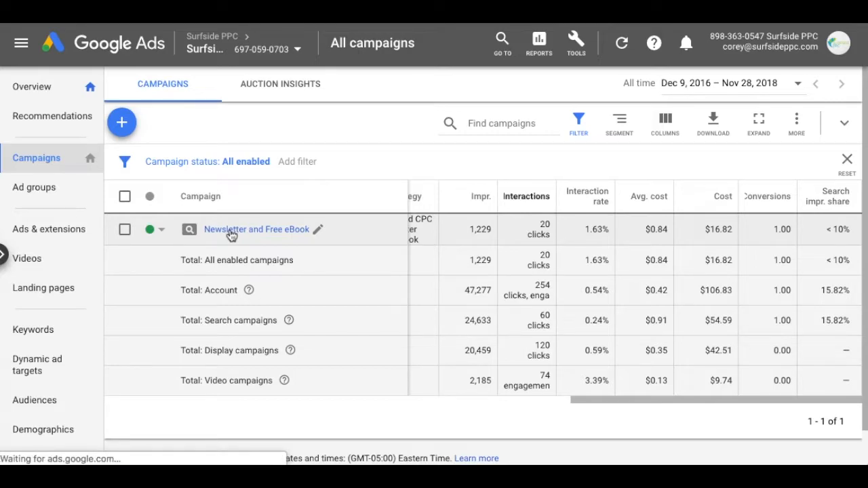
pyautogui.click(230, 229)
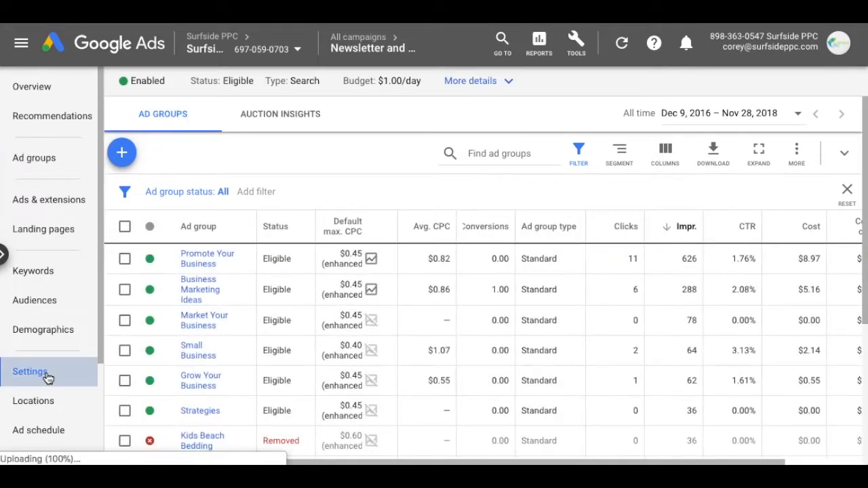
pyautogui.click(30, 372)
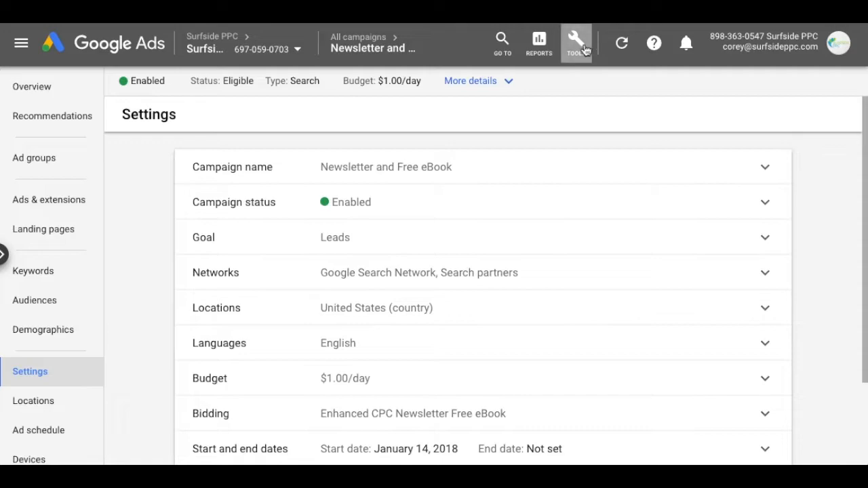
pyautogui.click(576, 38)
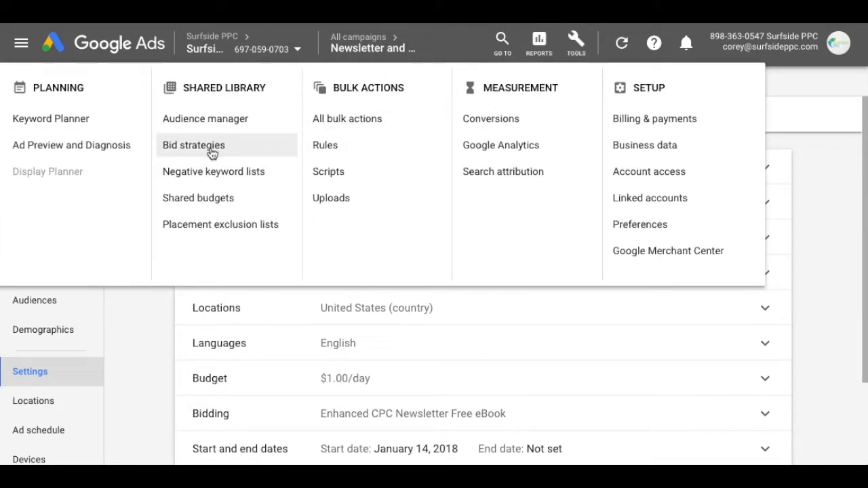
pyautogui.moveTo(125, 310)
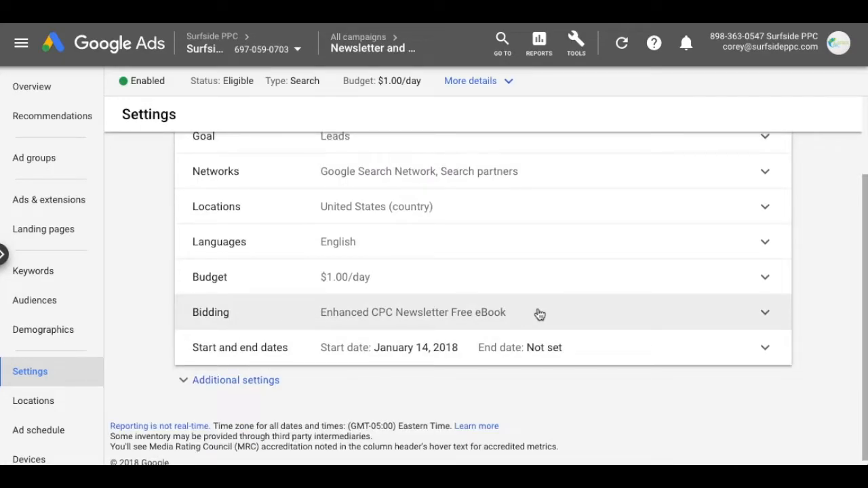
# Step: Expand Bidding and switch the strategy from Enhanced CPC to Target impression share
pyautogui.click(541, 312)
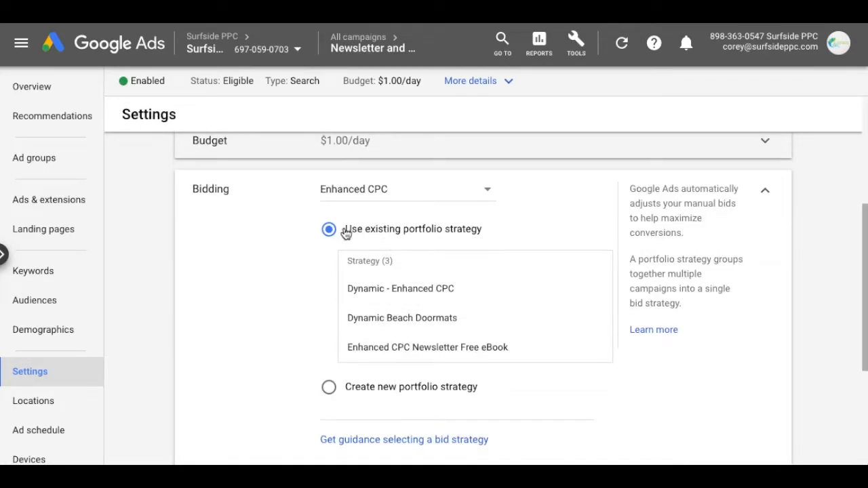
pyautogui.moveTo(466, 233)
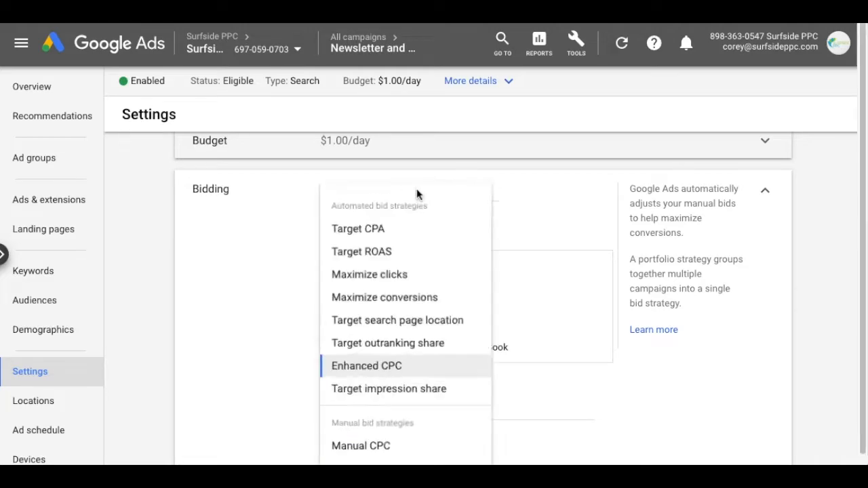
pyautogui.click(389, 388)
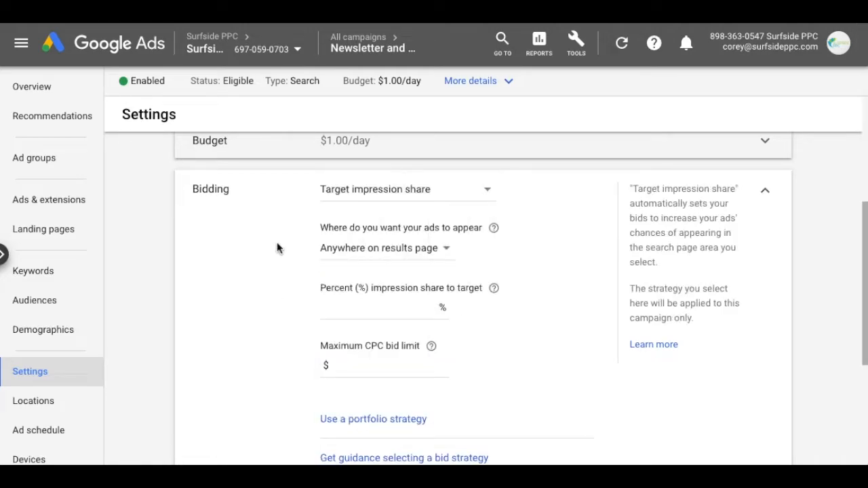
pyautogui.scroll(-3)
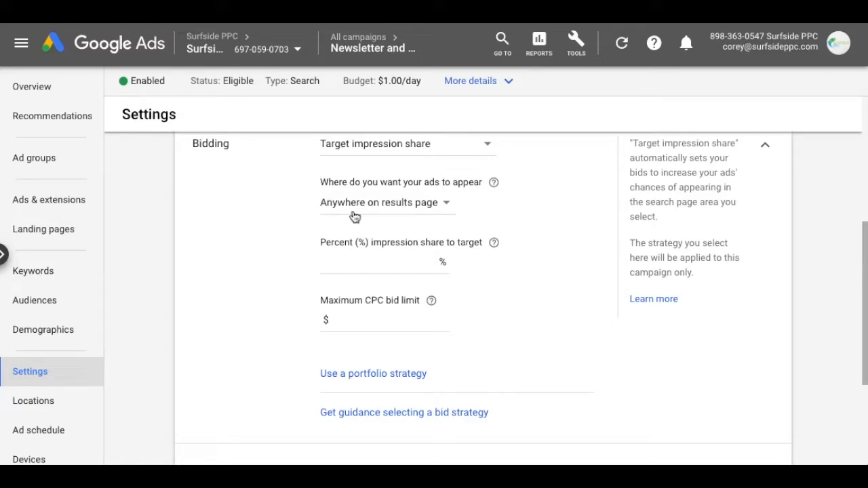
# Step: Set ad location to Top of results page, after briefly choosing Absolute top
pyautogui.click(387, 202)
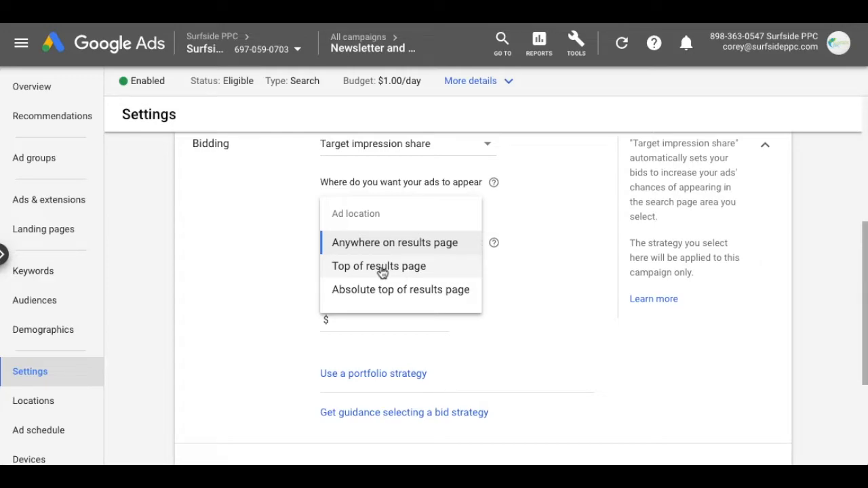
pyautogui.click(398, 290)
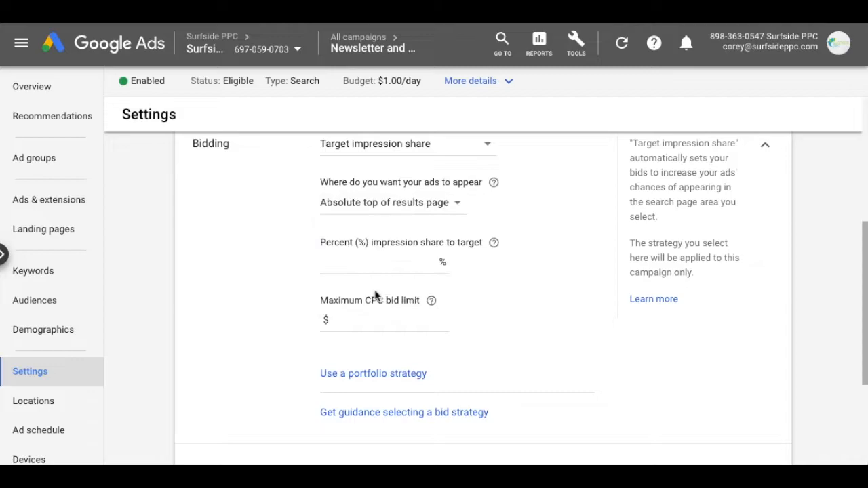
pyautogui.click(392, 202)
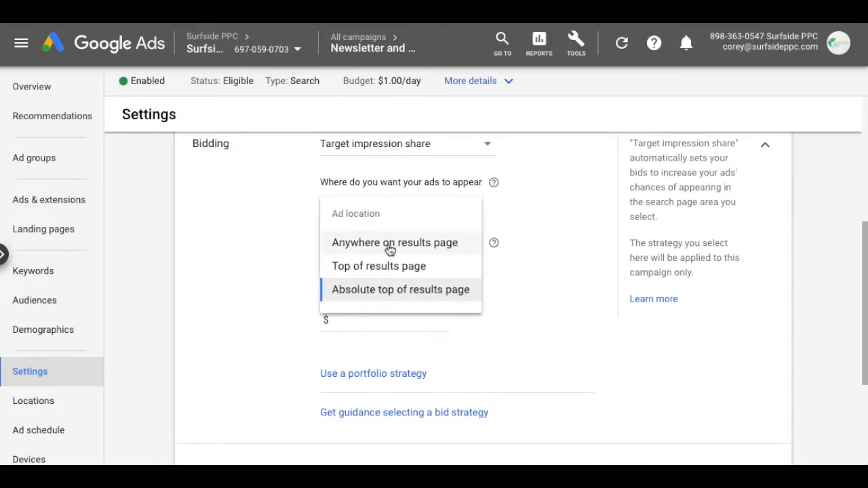
pyautogui.moveTo(385, 248)
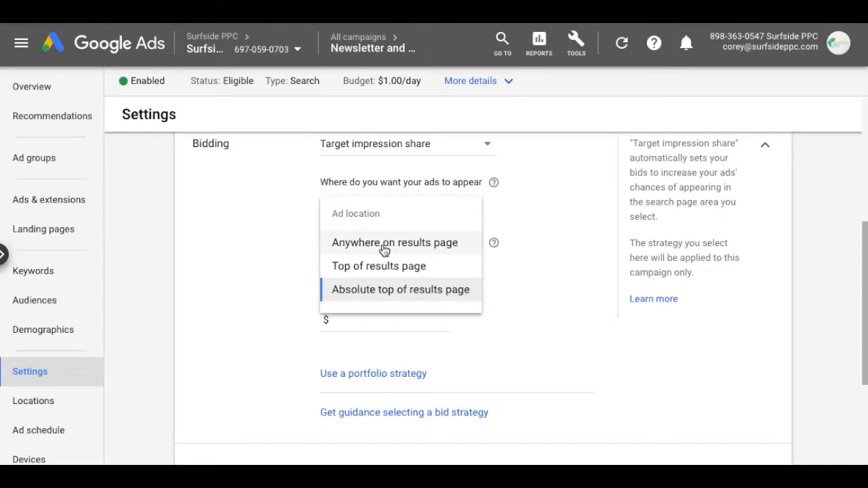
pyautogui.click(379, 266)
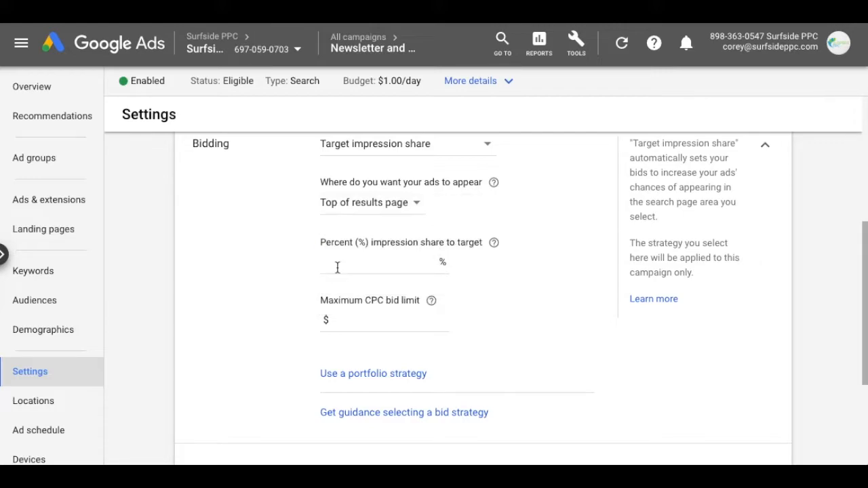
# Step: Enter a 50% impression share target and a $5.00 maximum CPC bid limit
pyautogui.click(408, 266)
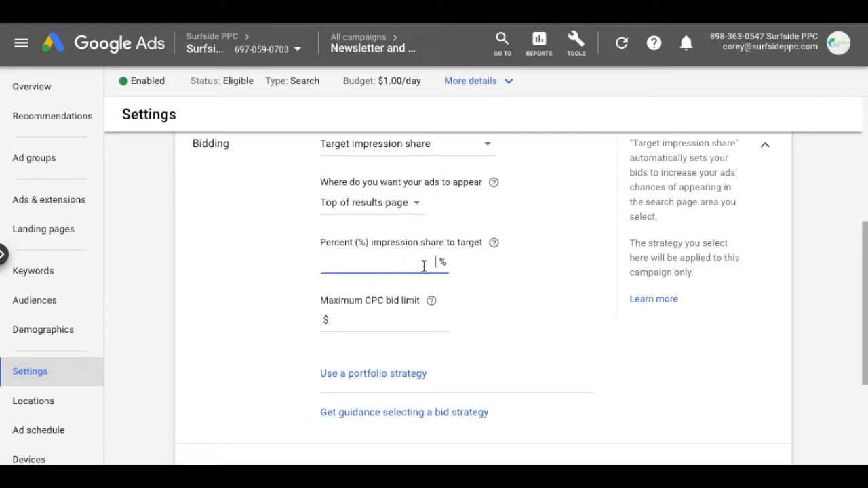
pyautogui.write('50')
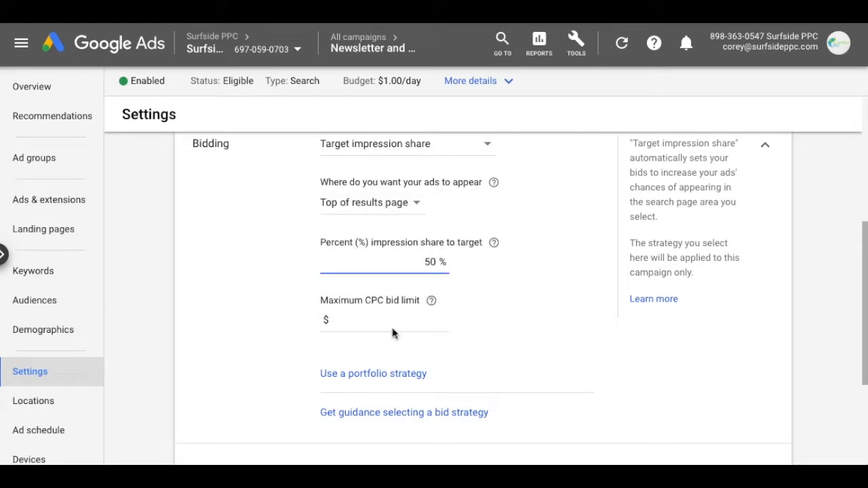
pyautogui.write('5.00')
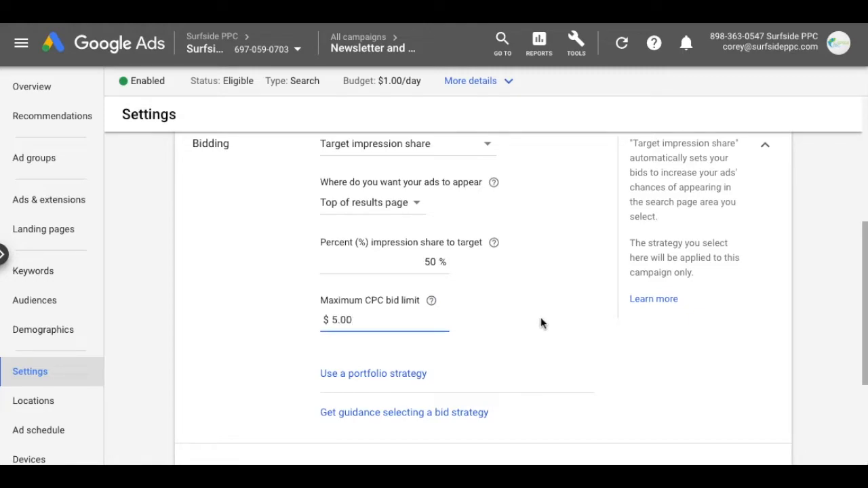
pyautogui.scroll(-3)
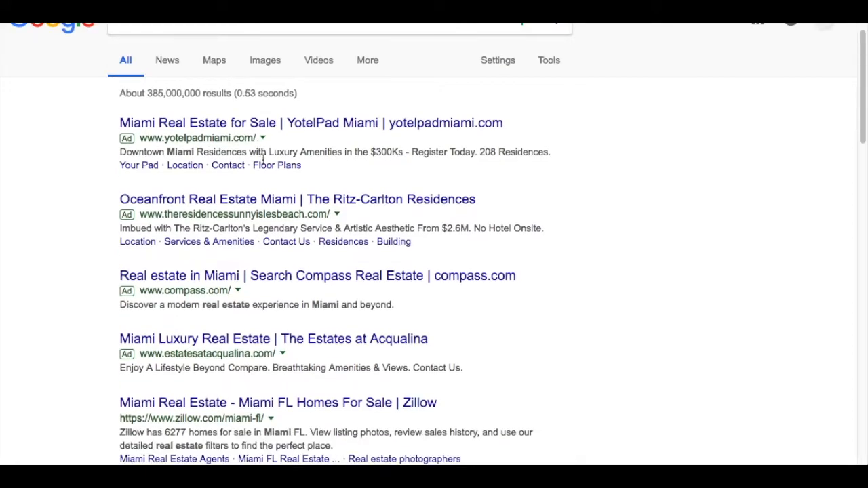
# Step: Search Google for 'new york criminal defense attorney' to see the top-of-page ads
pyautogui.scroll(-3)
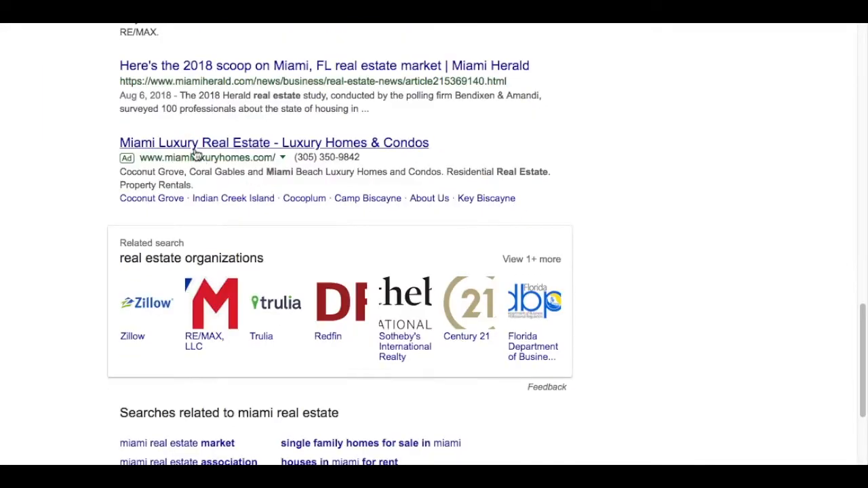
pyautogui.scroll(3)
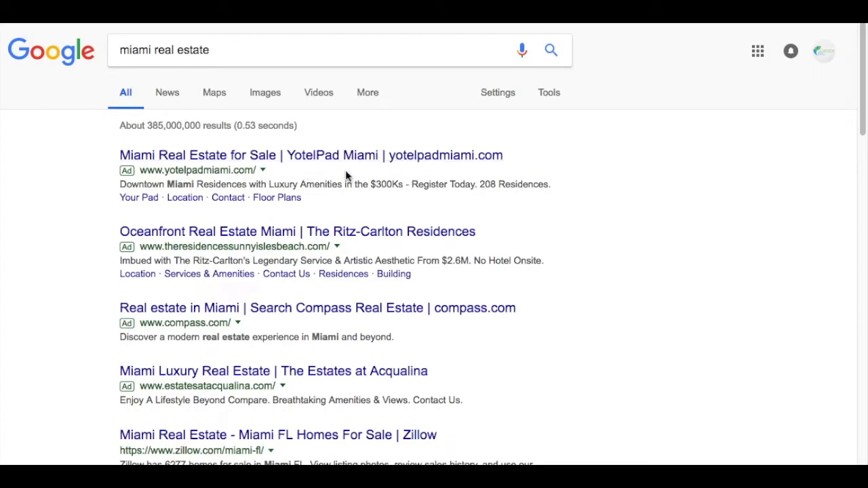
pyautogui.moveTo(606, 187)
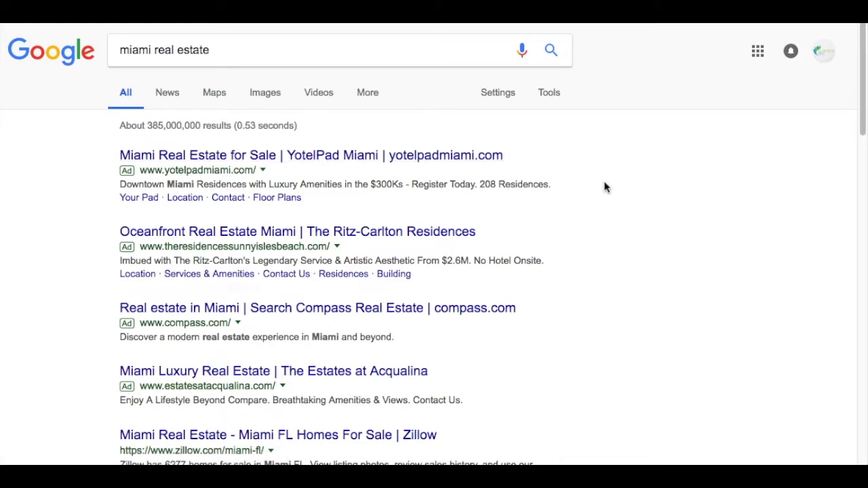
pyautogui.moveTo(237, 163)
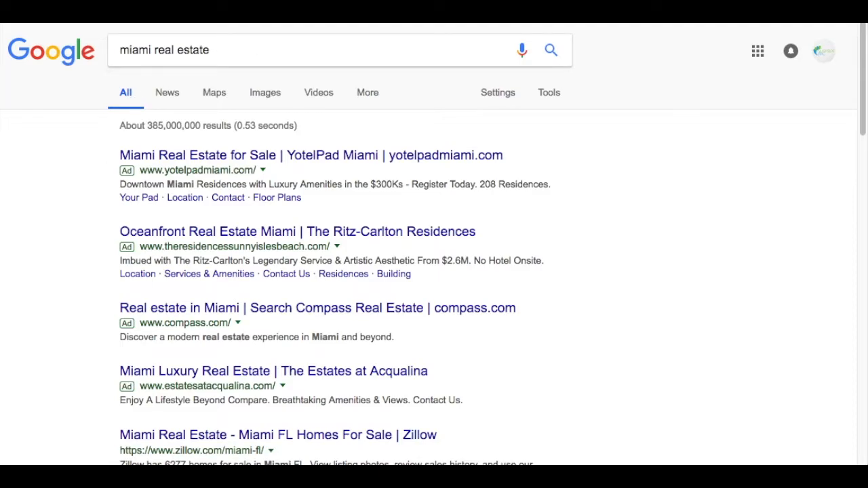
pyautogui.write('new york criminal defense attorney')
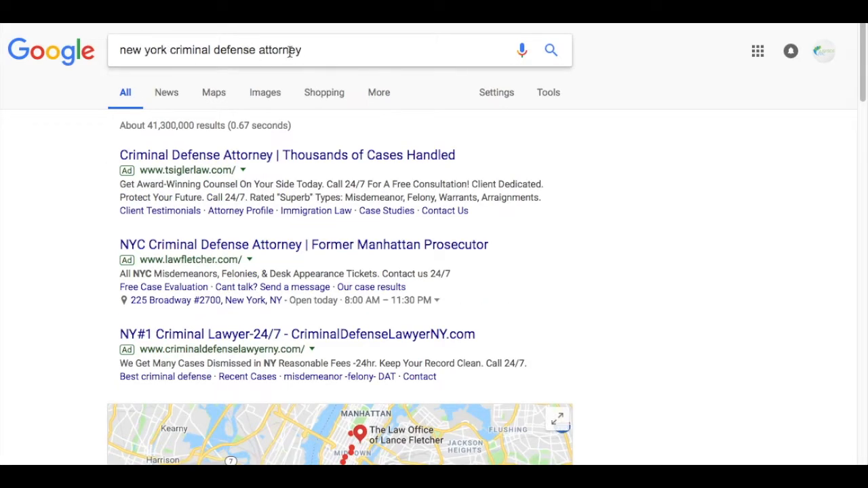
pyautogui.moveTo(185, 35)
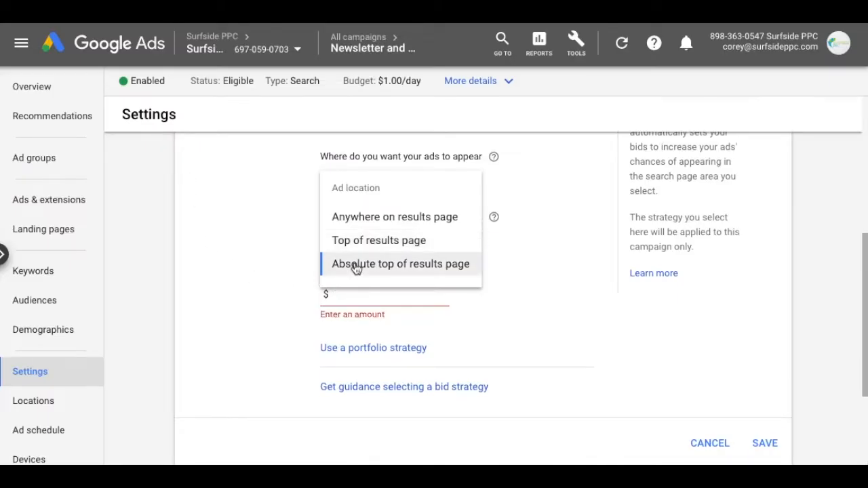
# Step: Aim ads at Absolute top of results page with 50% impression share and a $30.00 max CPC
pyautogui.click(400, 263)
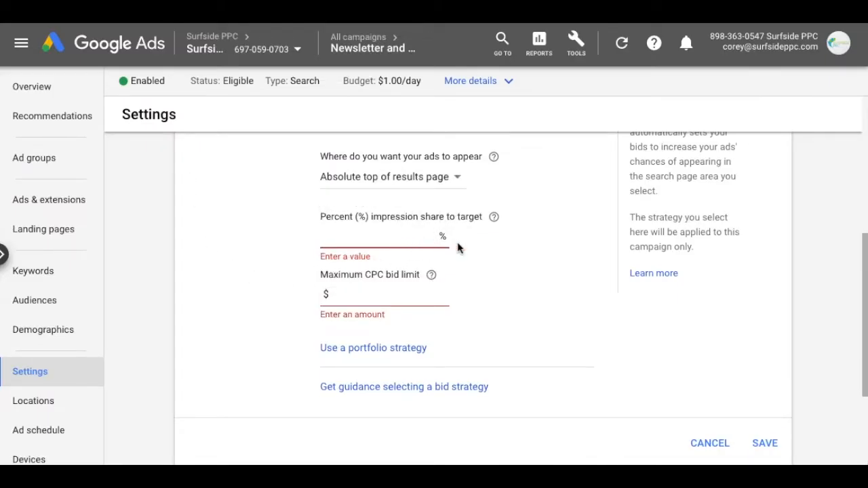
pyautogui.write('50')
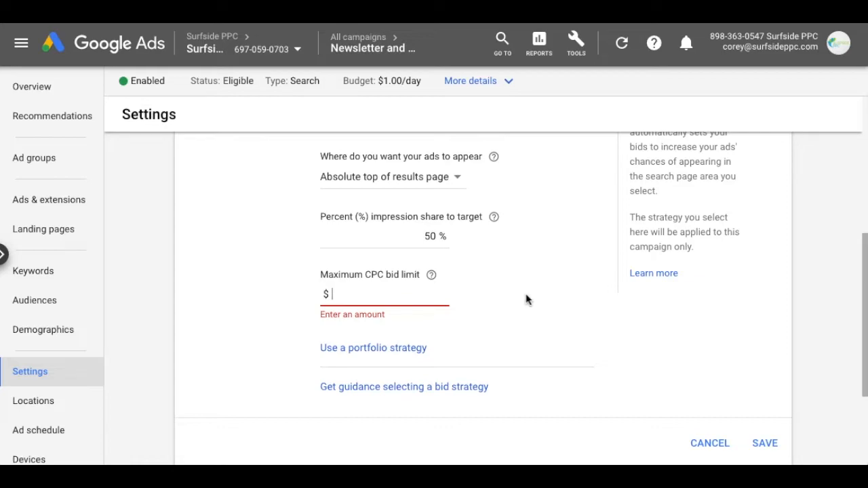
pyautogui.write('30.00')
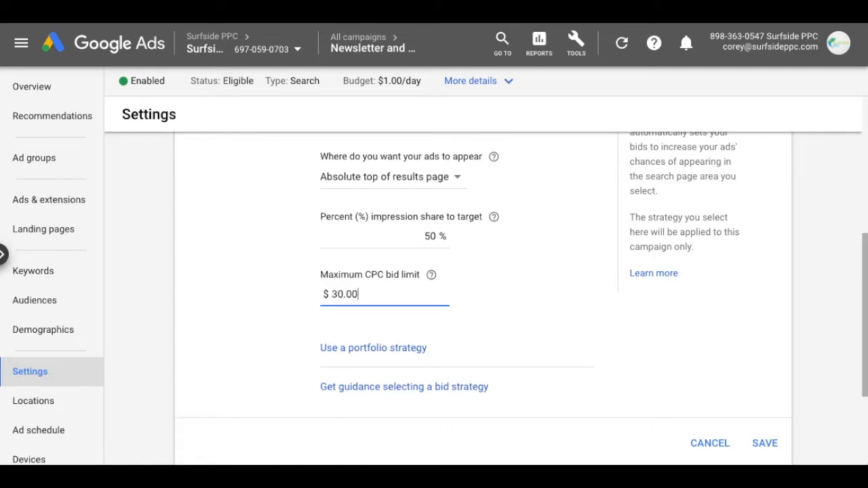
pyautogui.moveTo(652, 220)
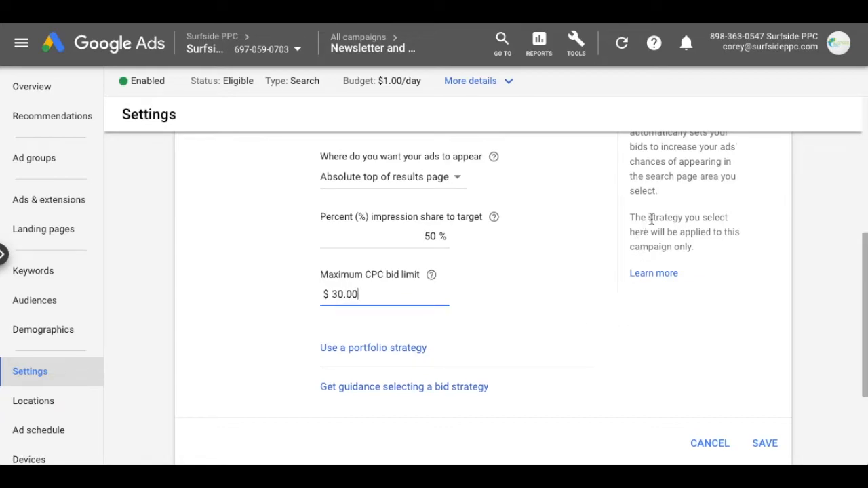
pyautogui.moveTo(657, 215)
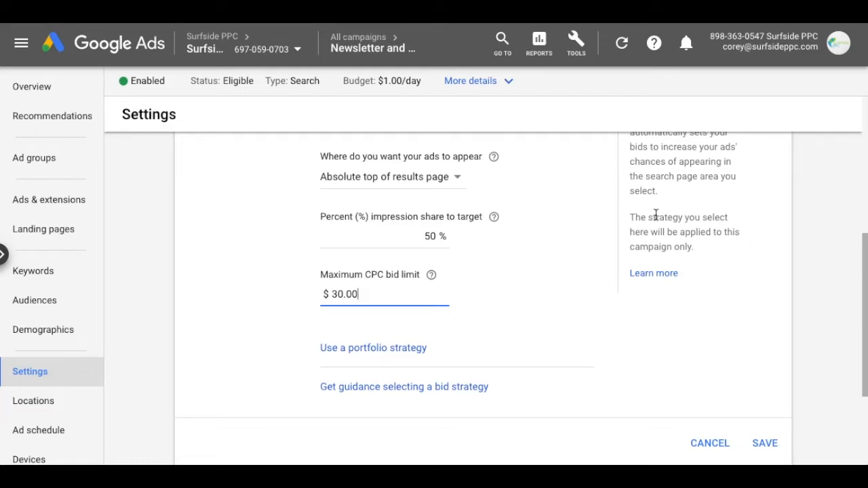
pyautogui.scroll(3)
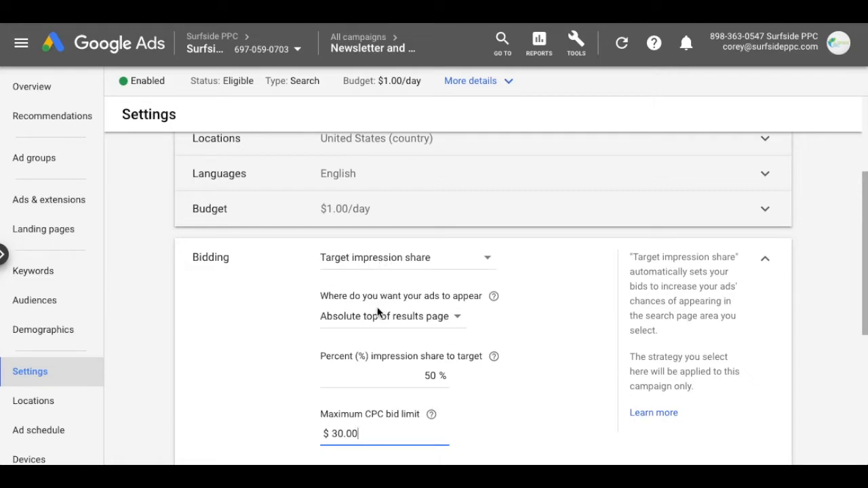
# Step: Retarget to Top of results page with 75% impression share and a $4.00 max CPC limit
pyautogui.click(391, 316)
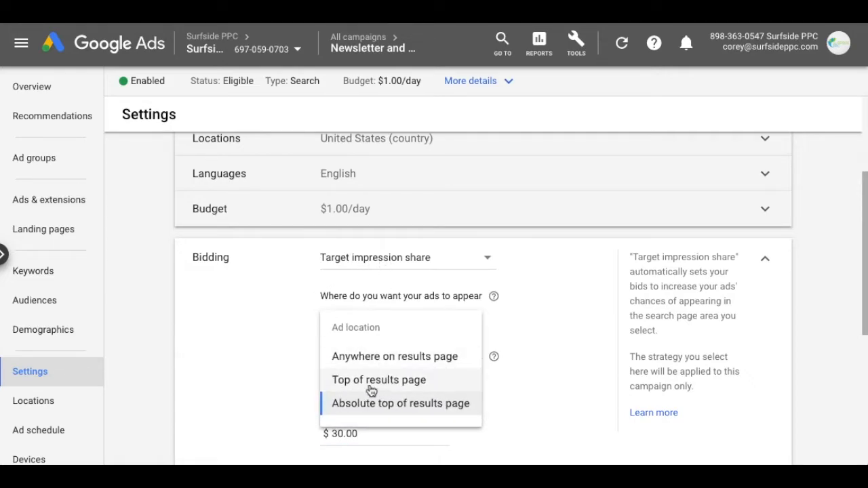
pyautogui.click(379, 380)
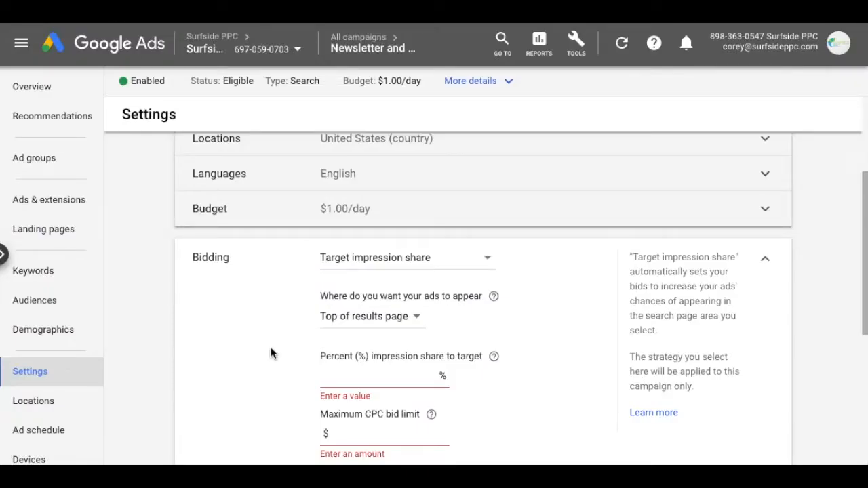
pyautogui.write('75')
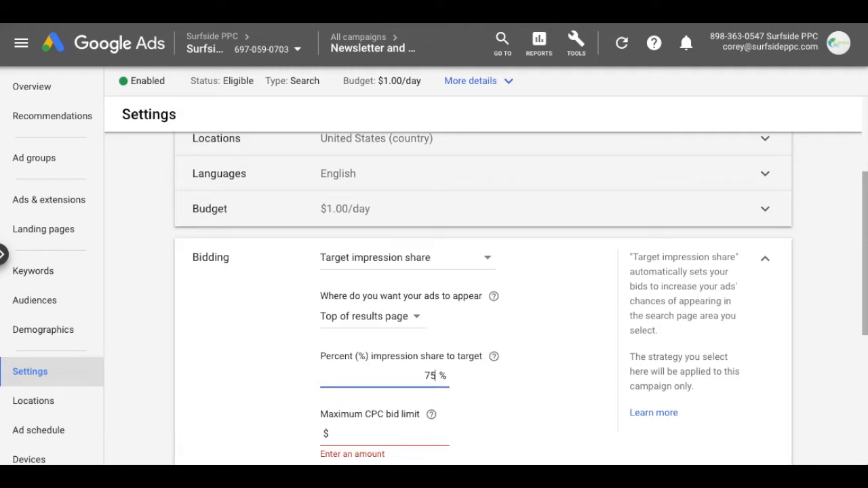
pyautogui.scroll(-3)
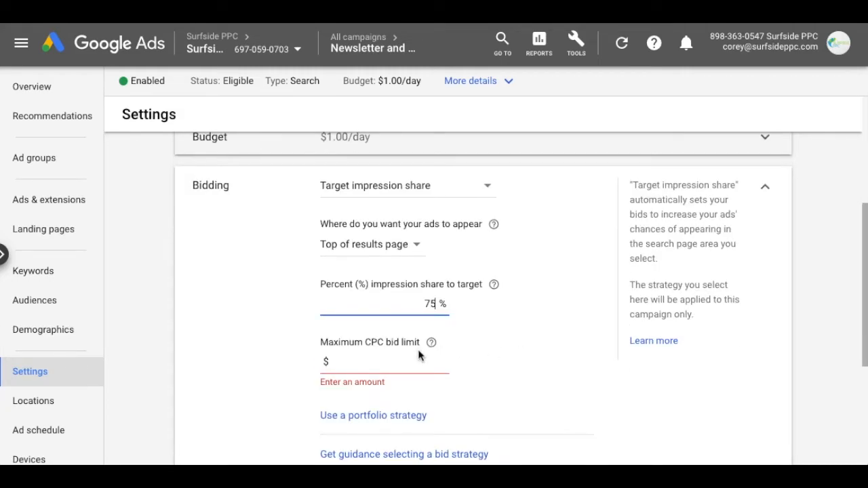
pyautogui.moveTo(543, 297)
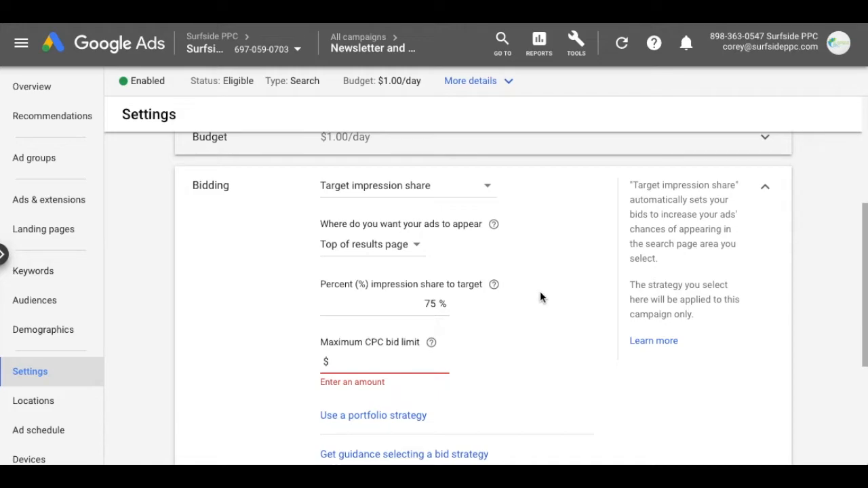
pyautogui.moveTo(561, 296)
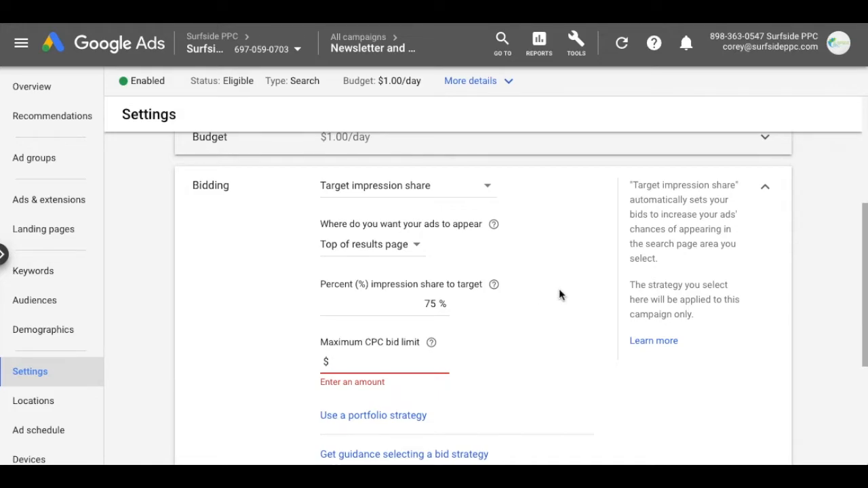
pyautogui.write('4.')
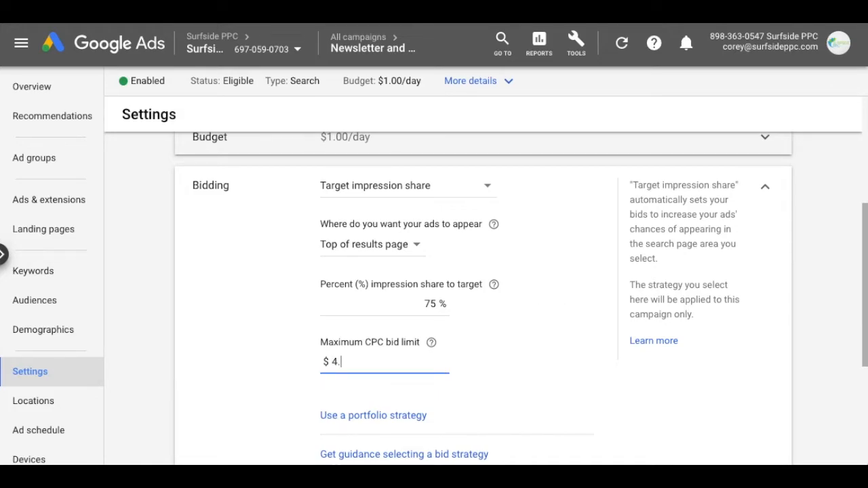
pyautogui.write('00')
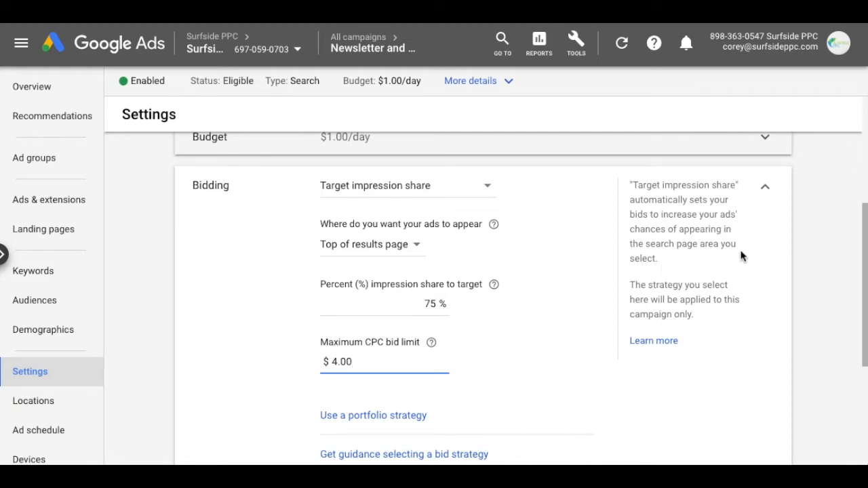
pyautogui.scroll(-3)
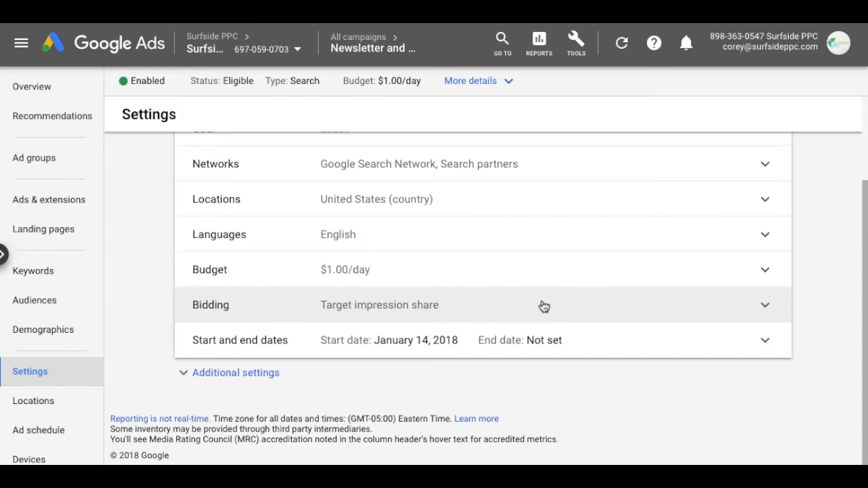
pyautogui.moveTo(546, 306)
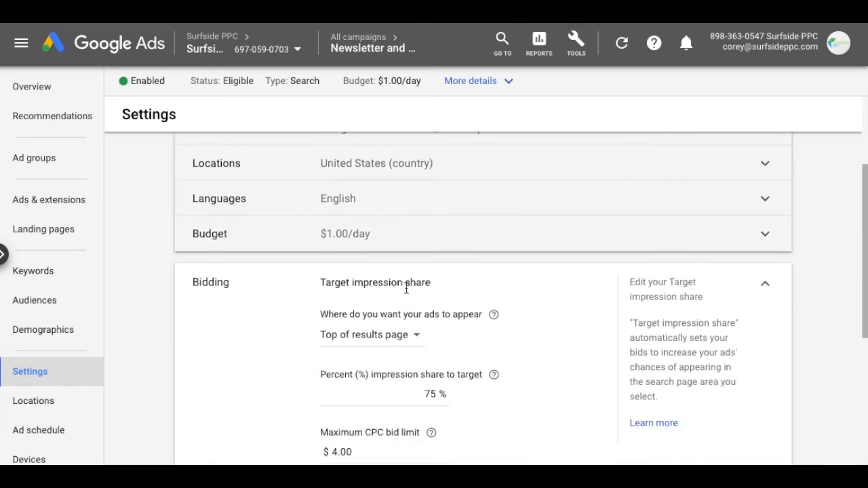
pyautogui.moveTo(274, 288)
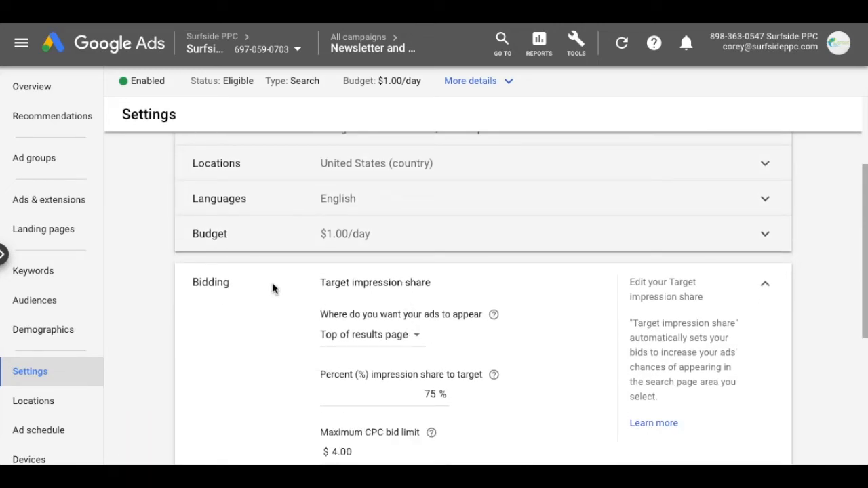